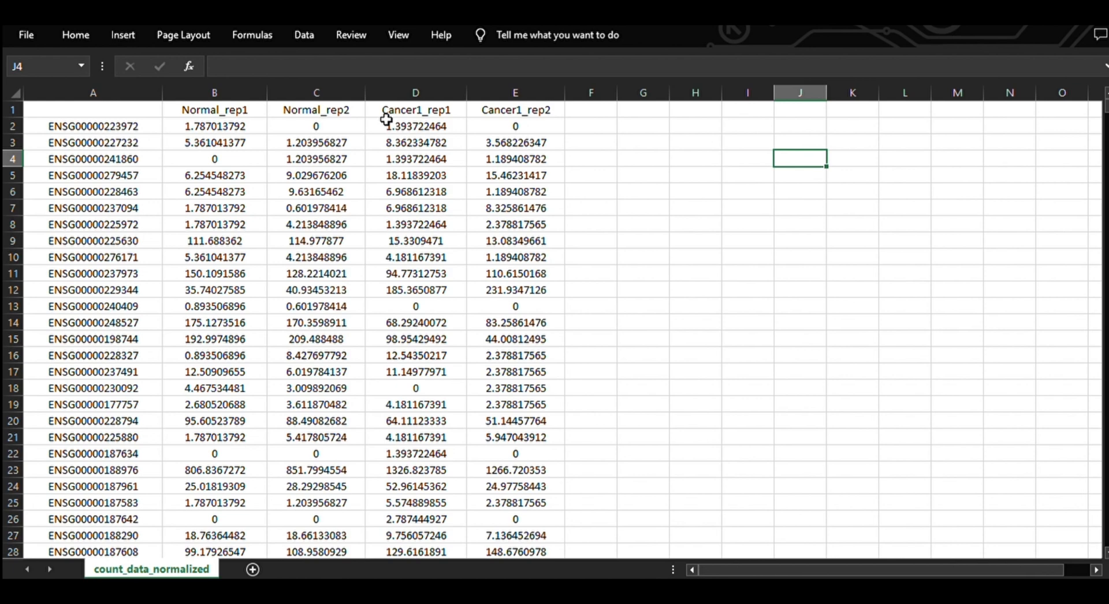
# Insert a new top row above the sample headers and enter #1.2 in A1.
pyautogui.click(92, 109)
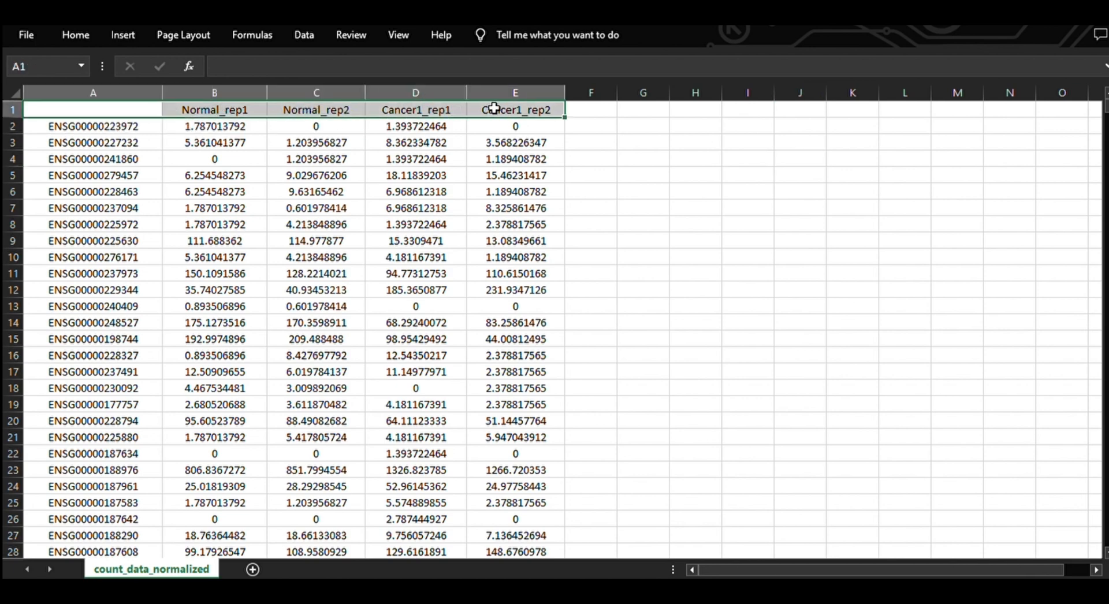
pyautogui.moveTo(539, 276)
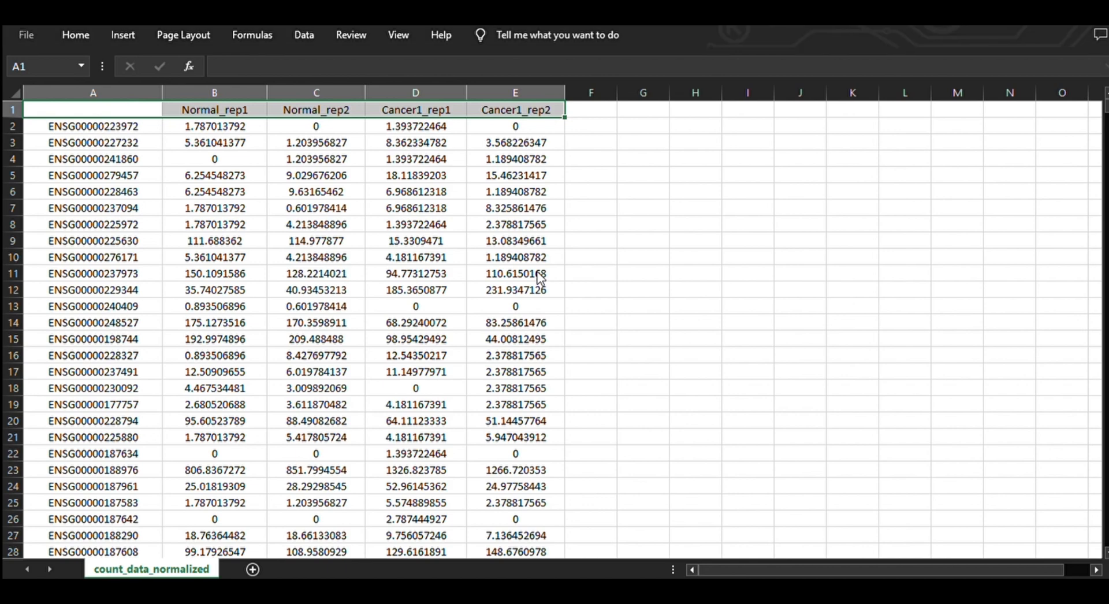
pyautogui.moveTo(499, 346)
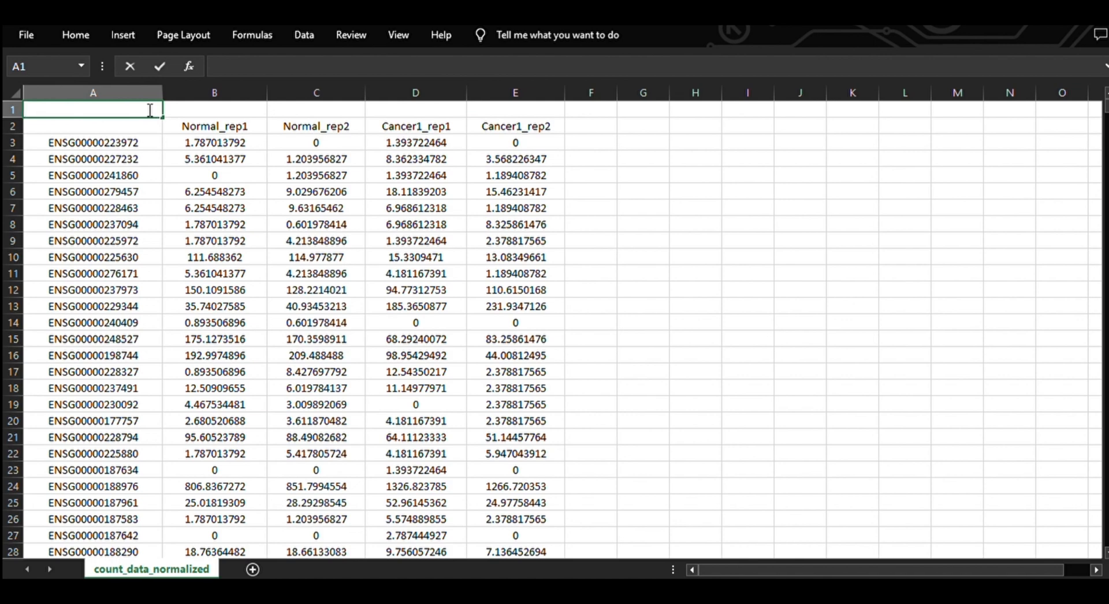
pyautogui.write('#1.2')
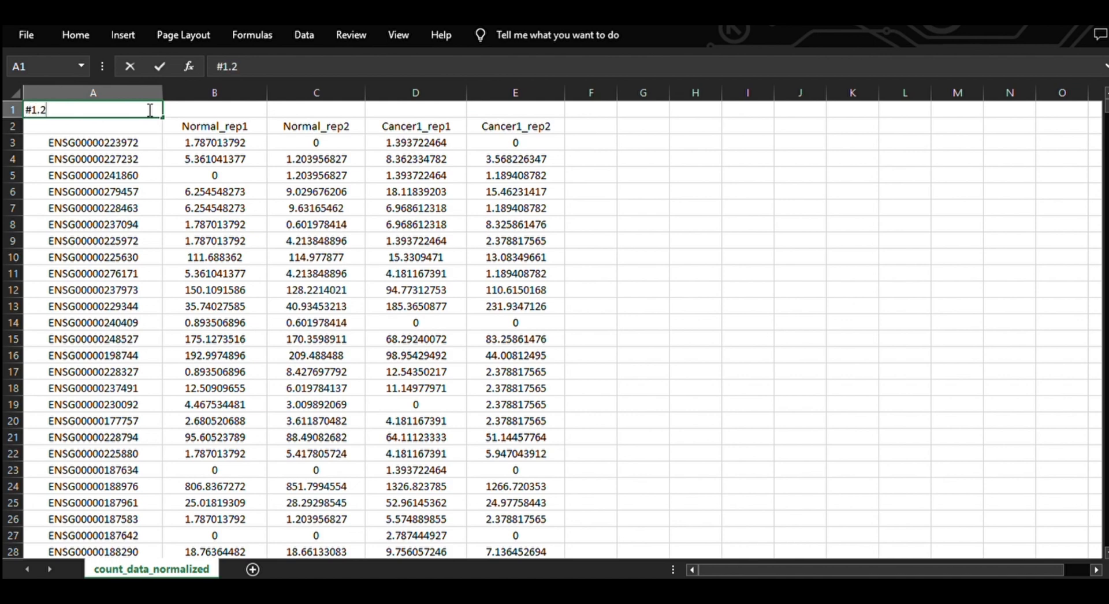
pyautogui.press('Enter')
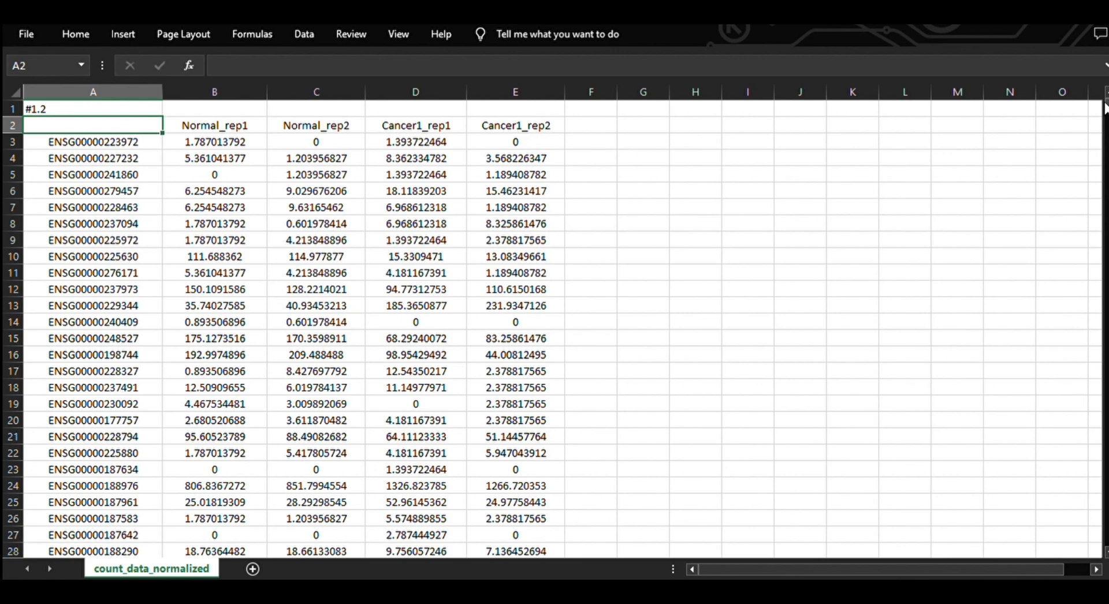
pyautogui.scroll(-3)
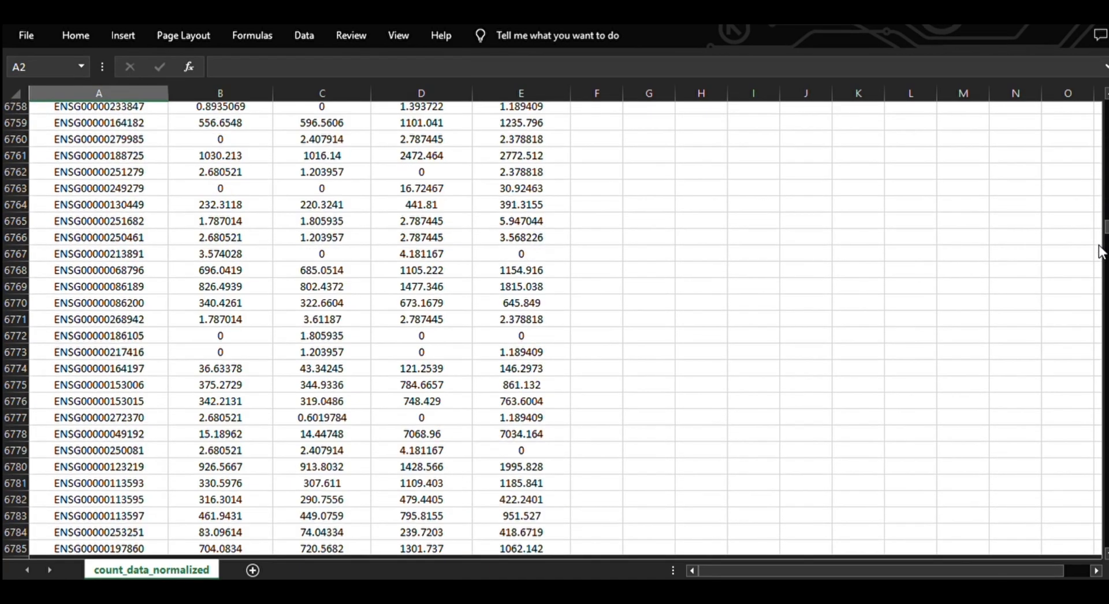
pyautogui.scroll(-3)
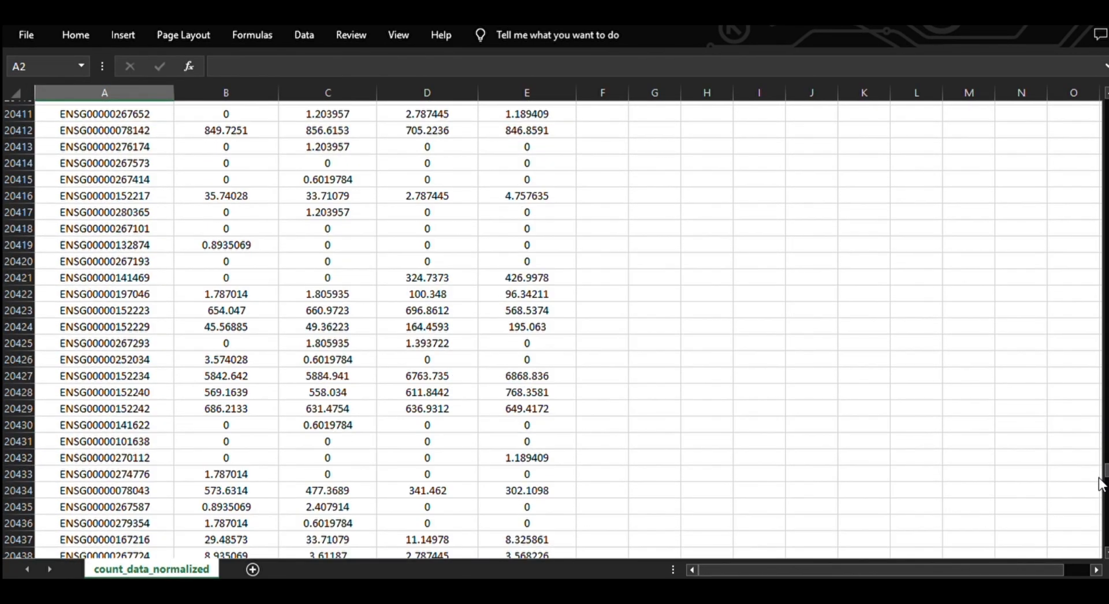
pyautogui.scroll(-3)
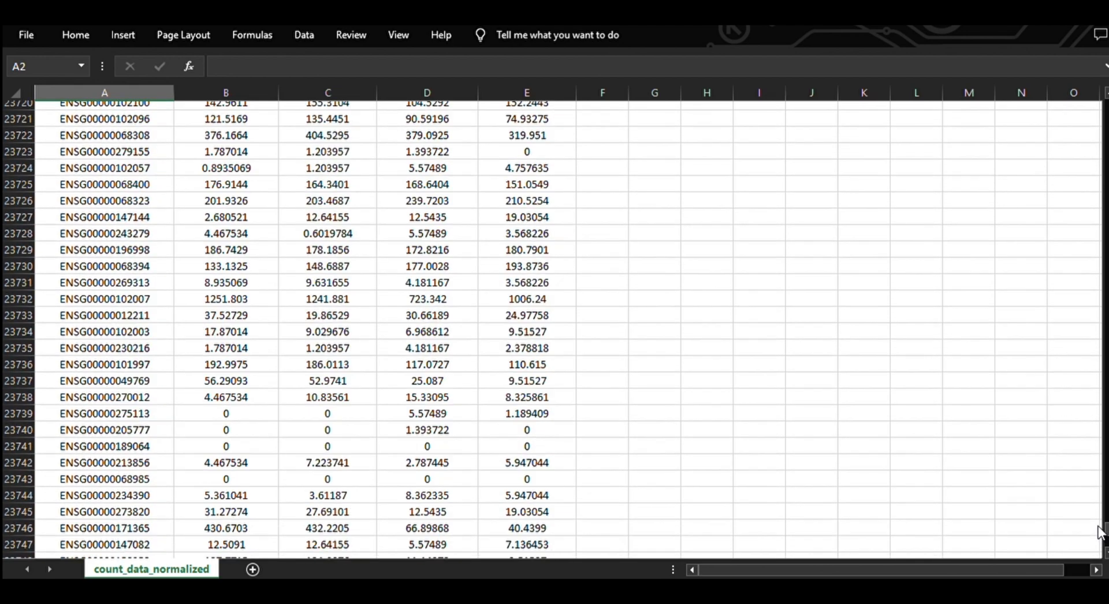
pyautogui.scroll(-3)
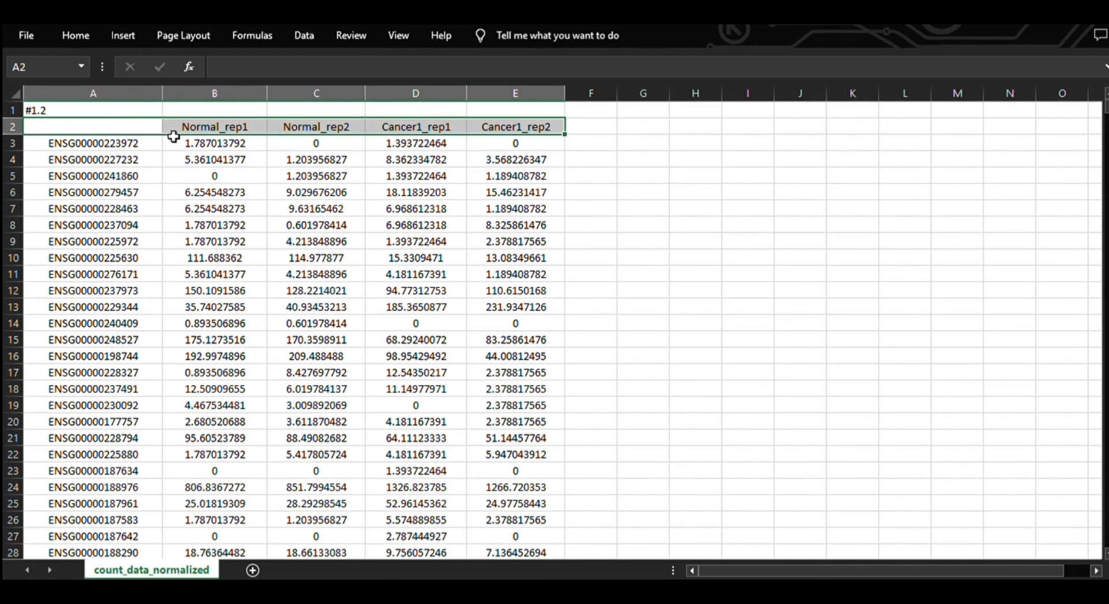
pyautogui.moveTo(205, 261)
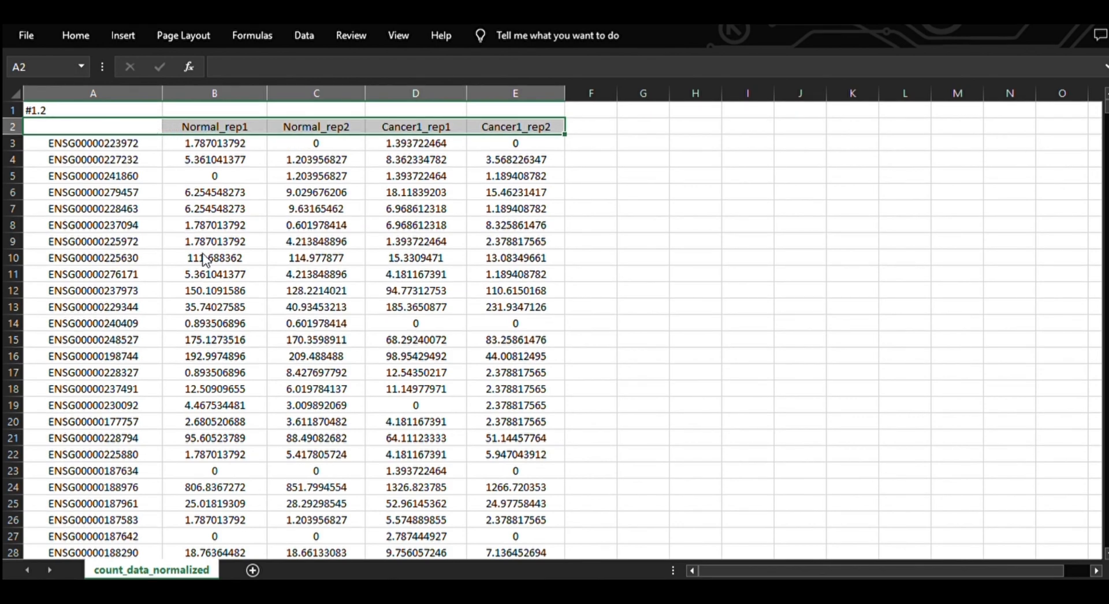
pyautogui.moveTo(183, 354)
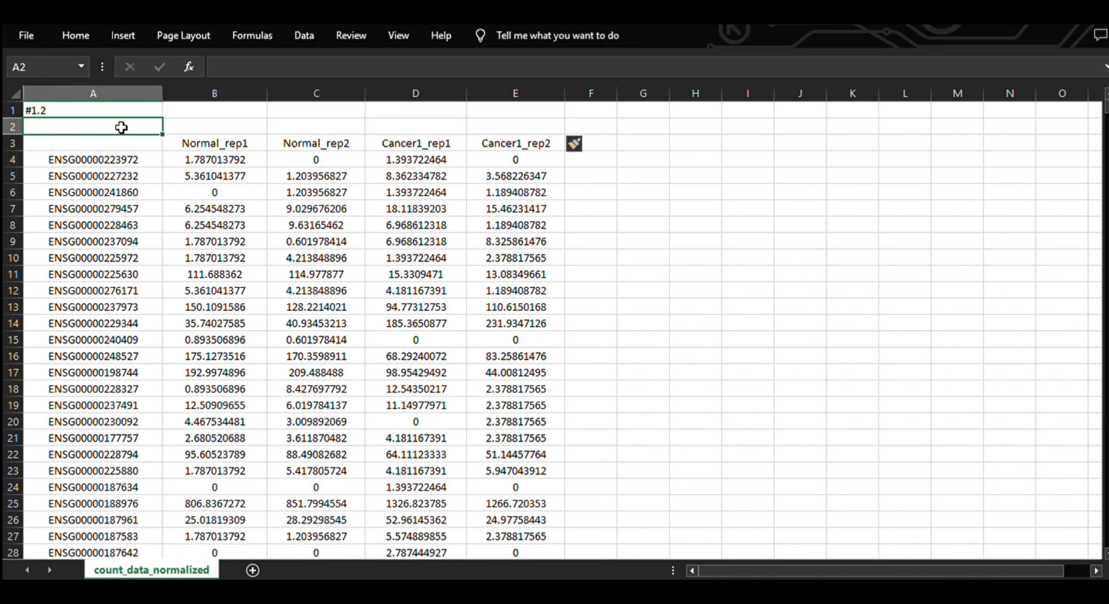
# Enter the gene count 24388 in A2 and label the gene ID column NAME.
pyautogui.write('24')
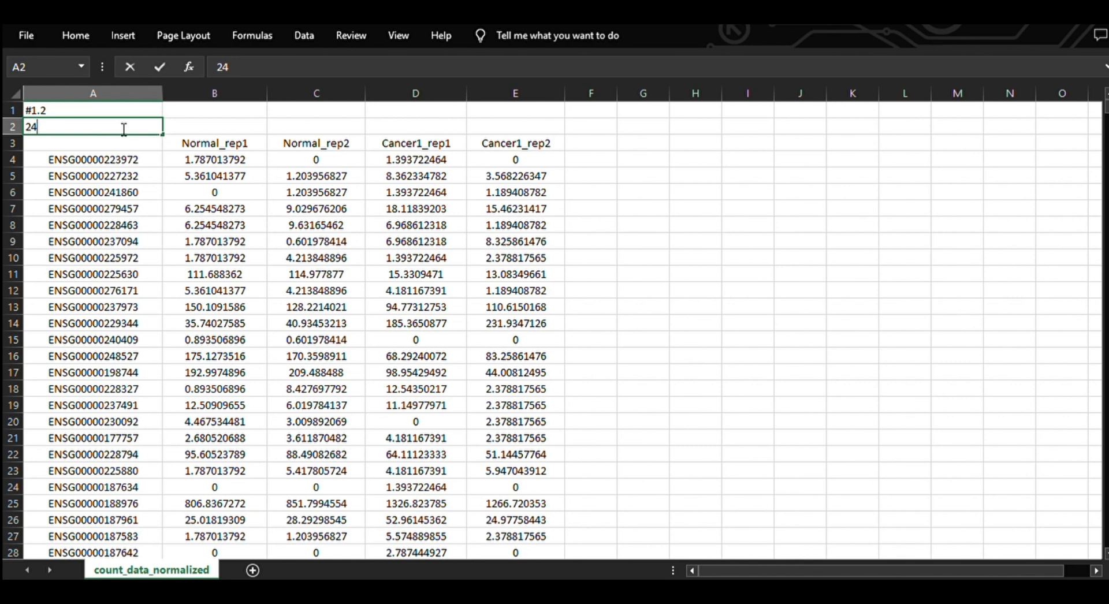
pyautogui.write('388')
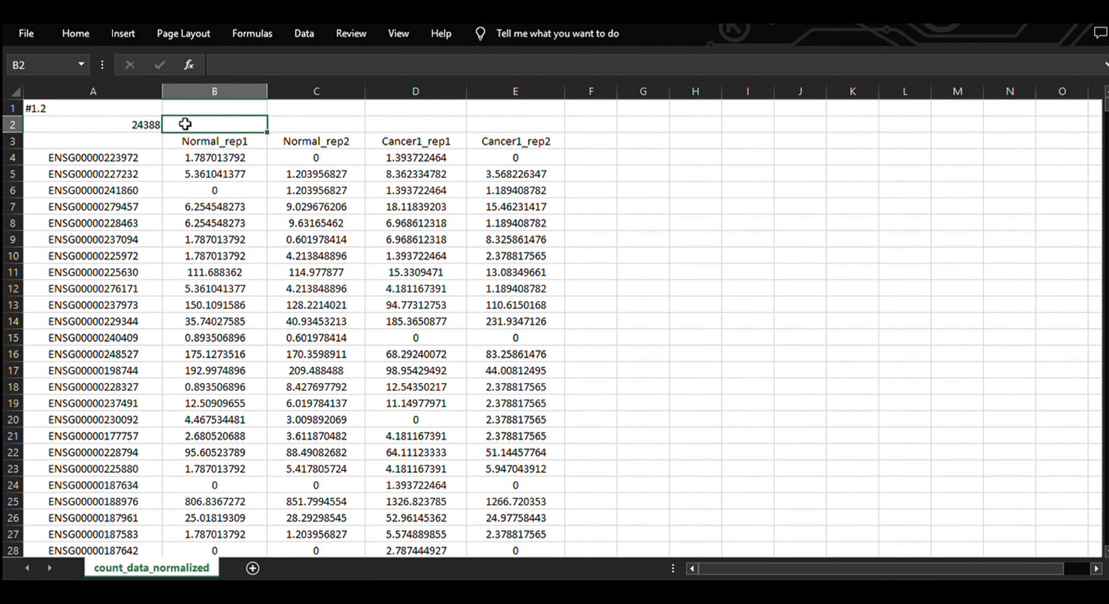
pyautogui.moveTo(151, 142)
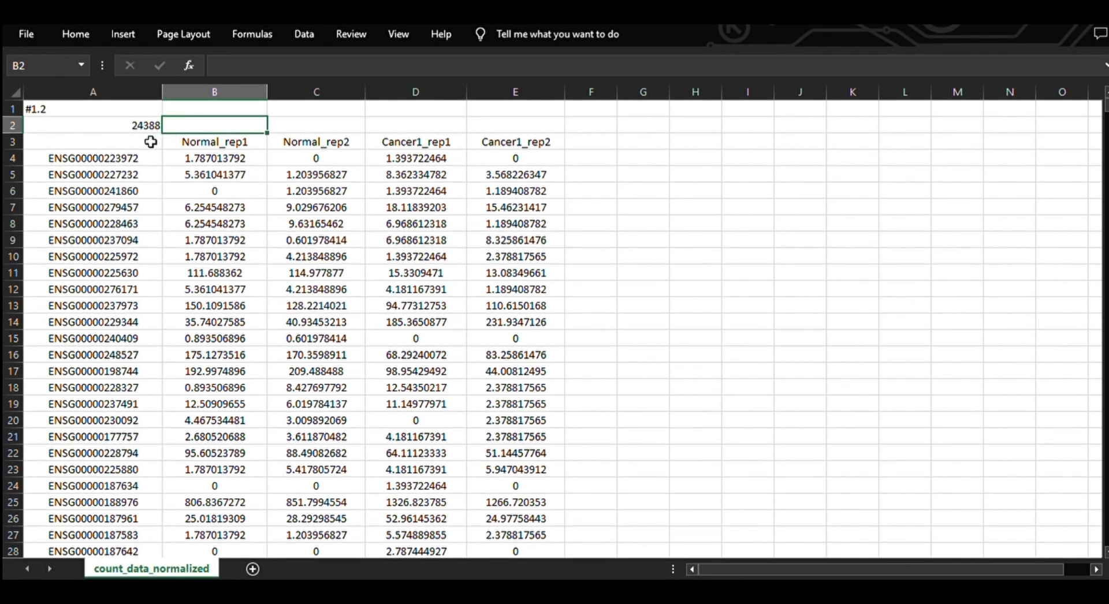
pyautogui.write('NAME')
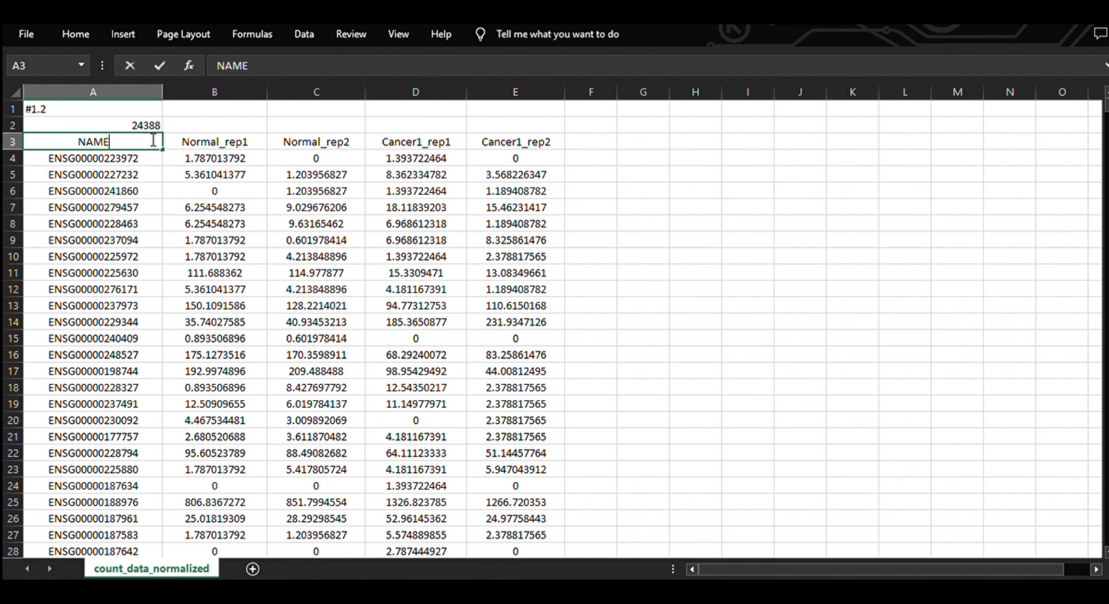
pyautogui.click(590, 176)
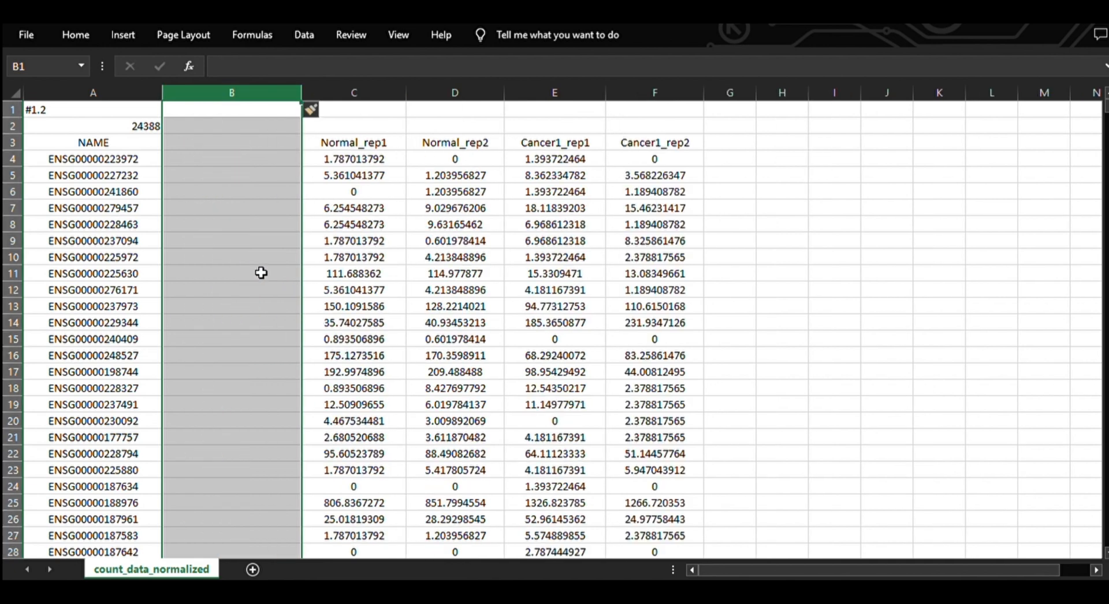
# Type the header Description in the new empty column's B3 cell.
pyautogui.click(231, 142)
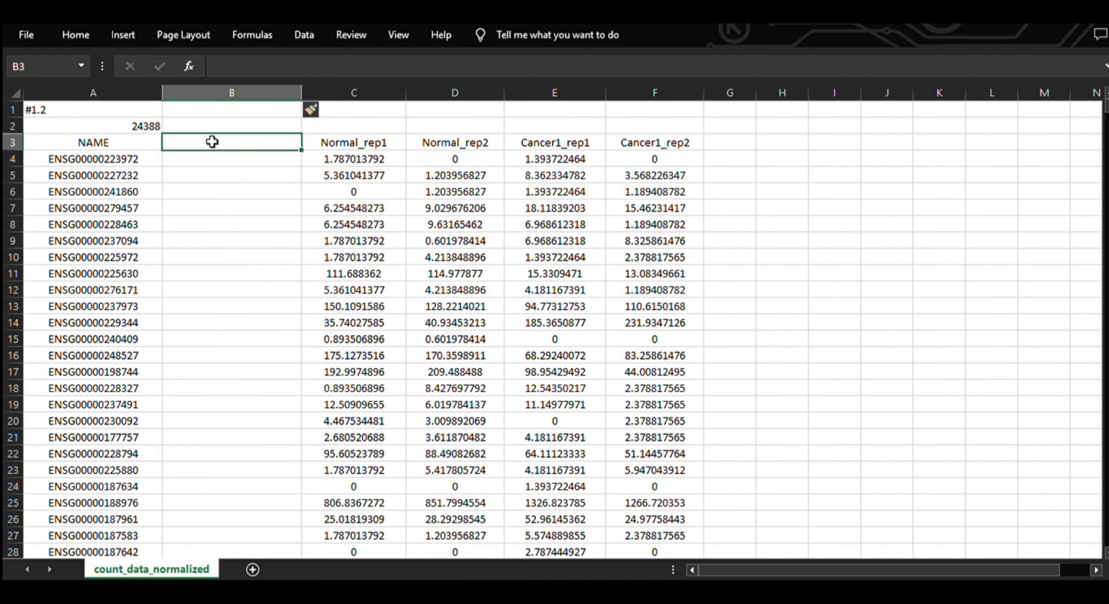
pyautogui.write('Descrip')
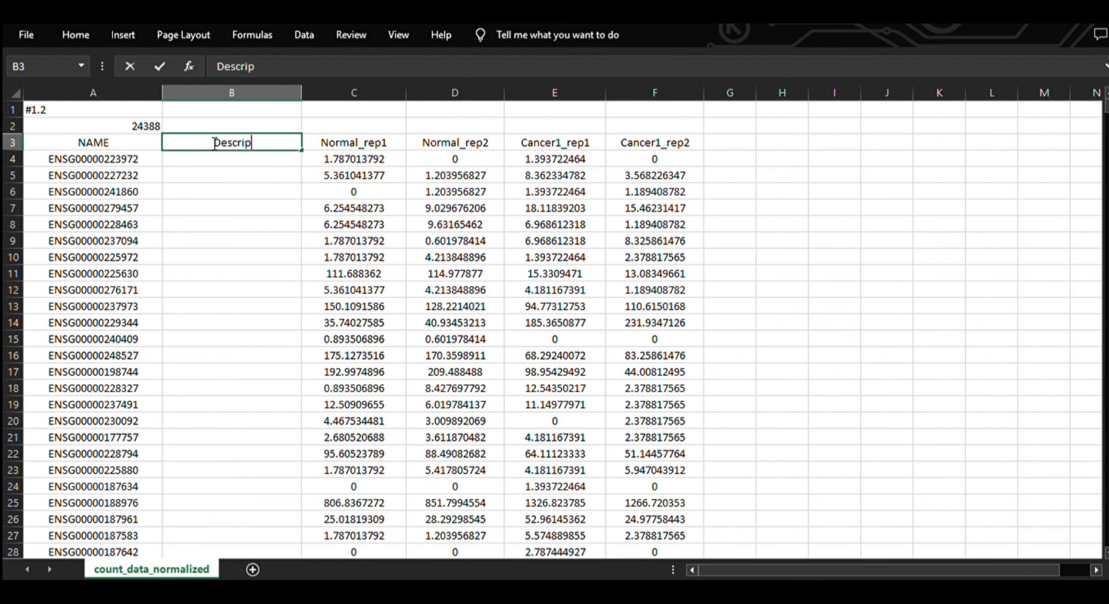
pyautogui.press('enter')
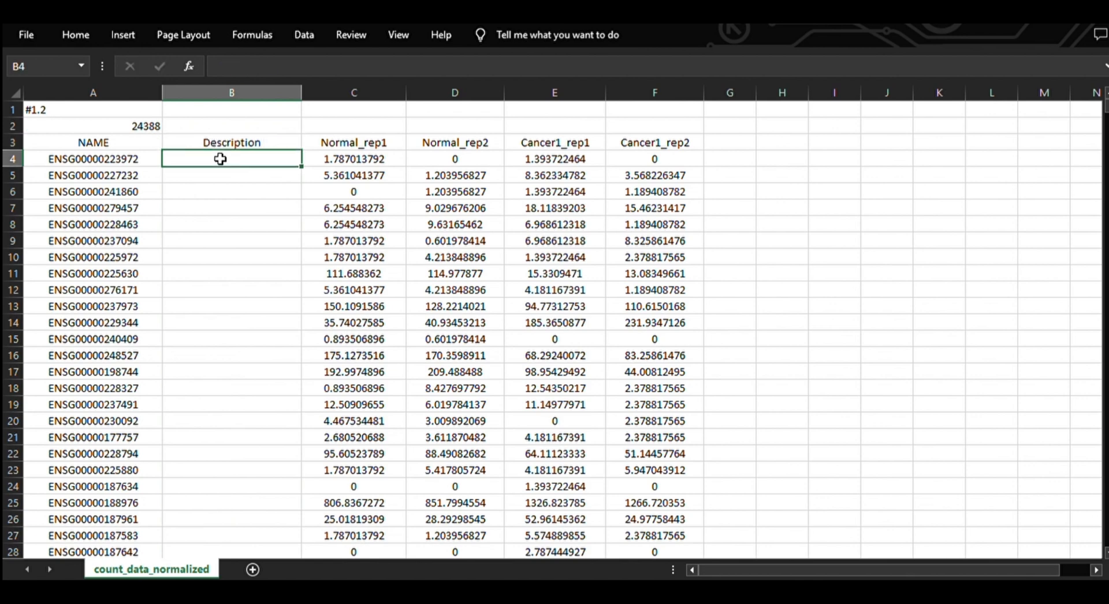
# Fill column B with N/A down through all gene rows.
pyautogui.write('N/A')
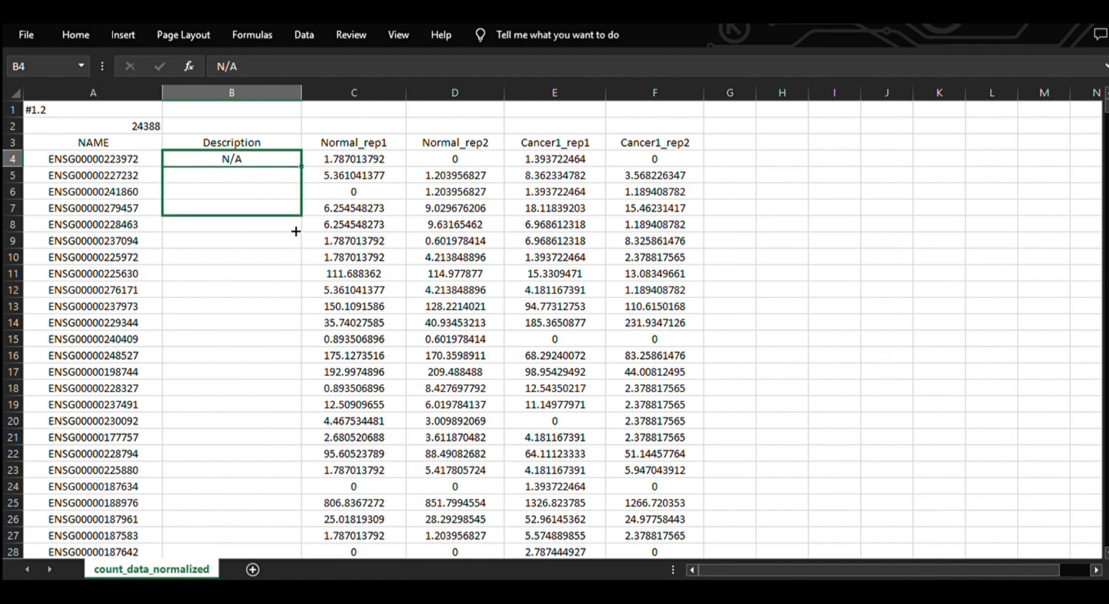
pyautogui.scroll(-3)
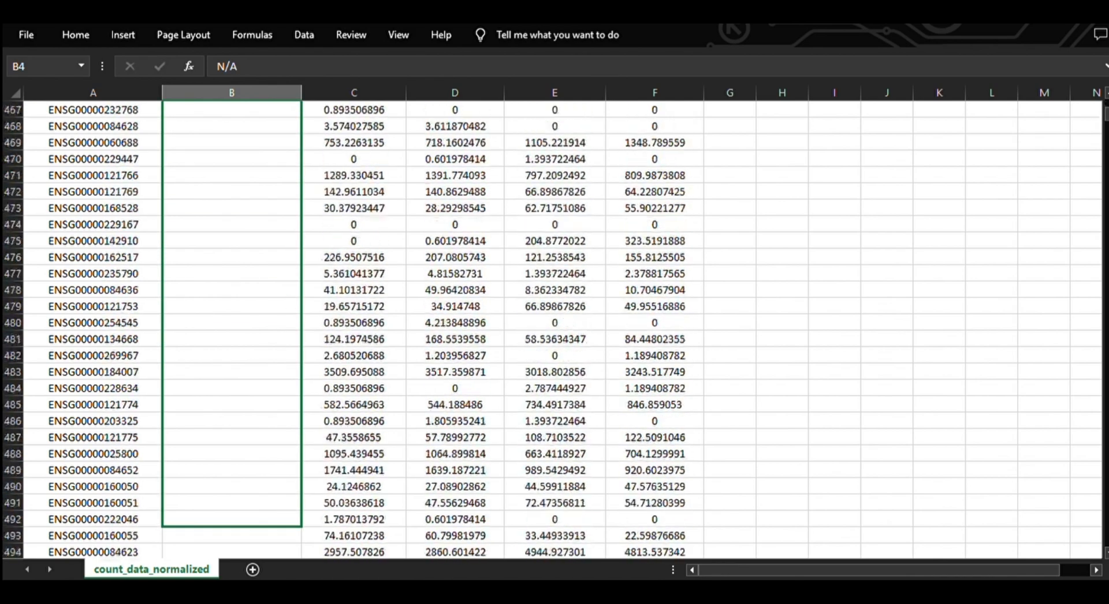
pyautogui.scroll(-3)
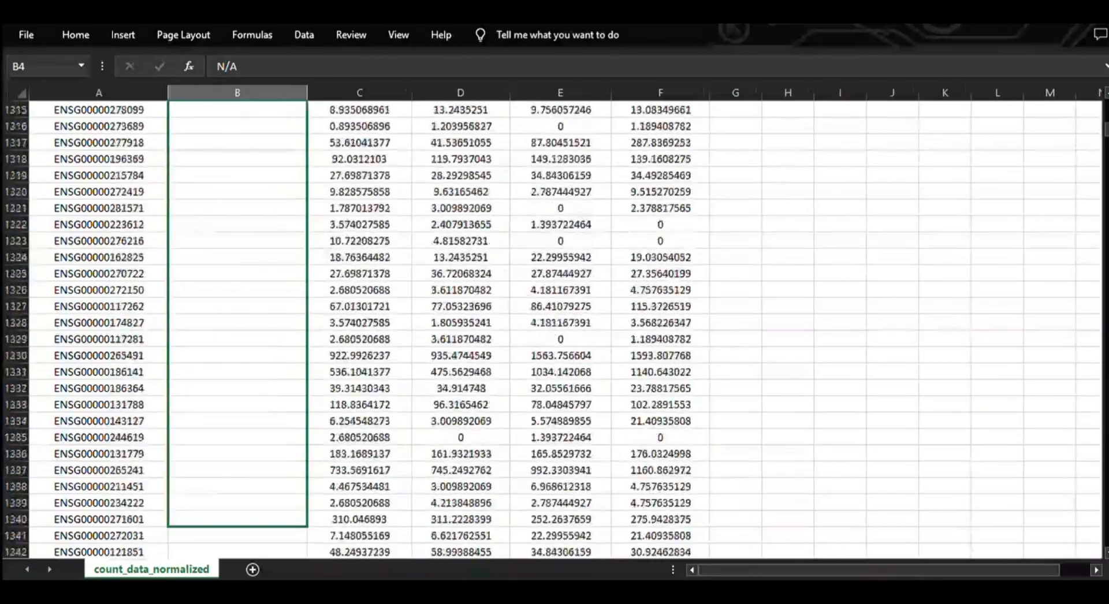
pyautogui.scroll(-3)
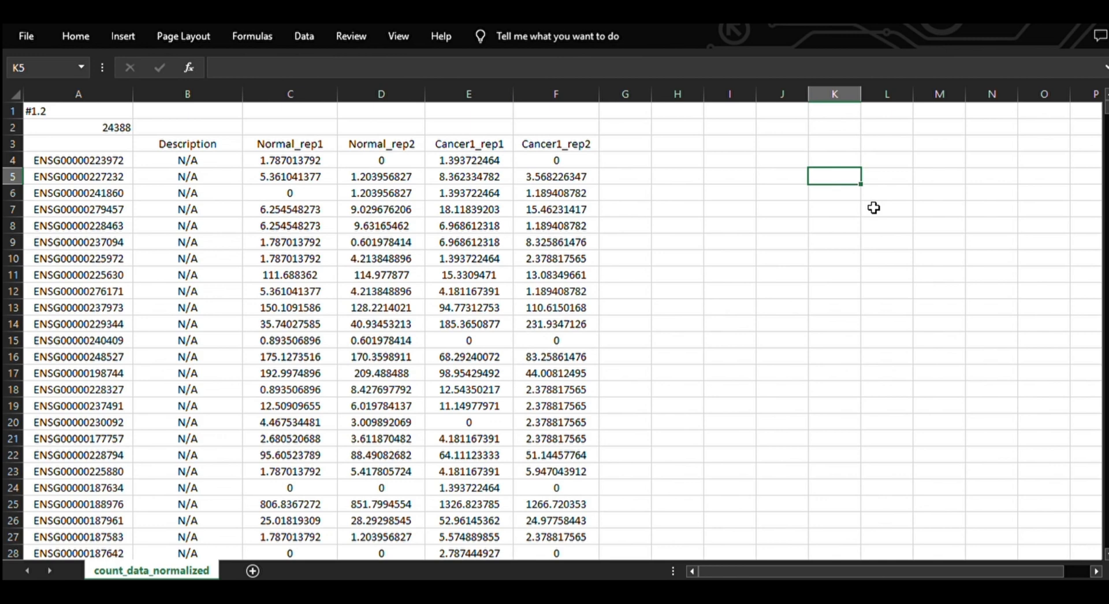
pyautogui.click(187, 125)
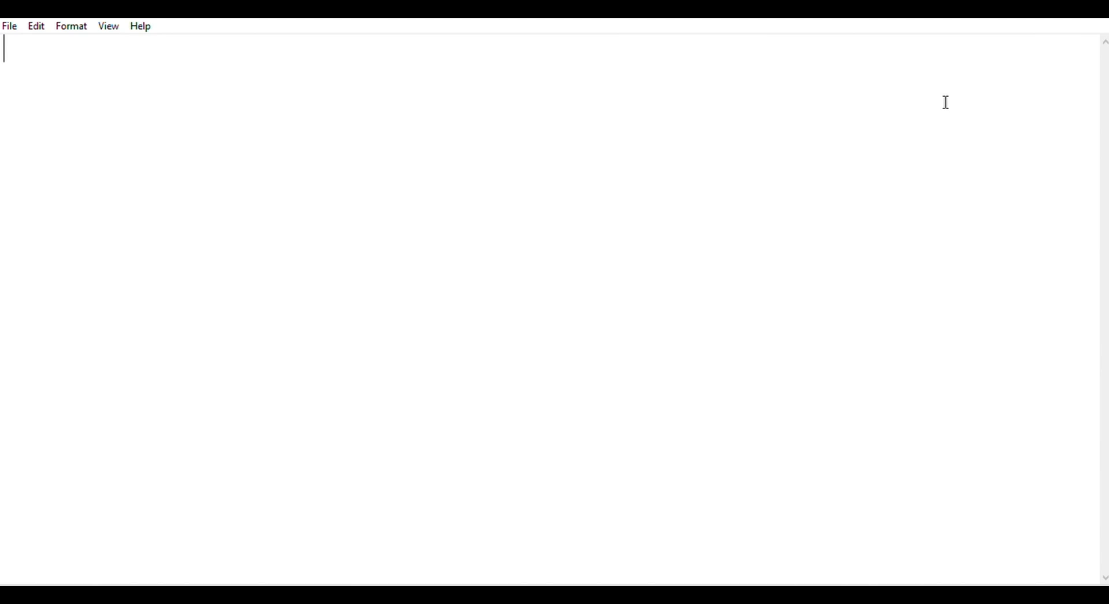
# Type '4 2 1', '# Normal_cell Cancer_cell', and 'Normal Normal Cancer Cancer' on three lines.
pyautogui.write('4 2 1')
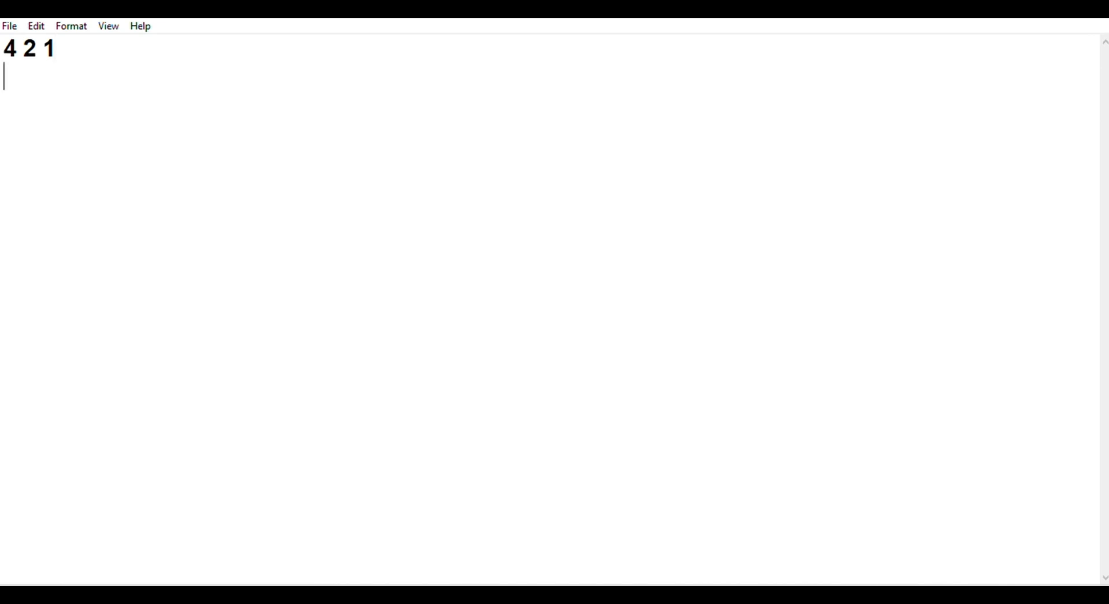
pyautogui.write('#')
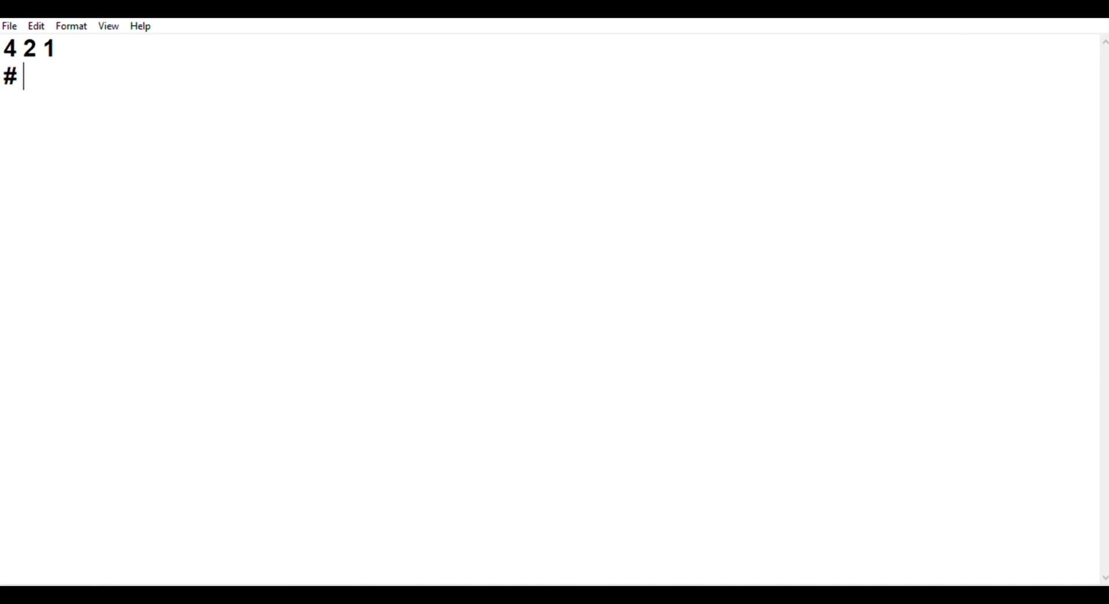
pyautogui.write('N')
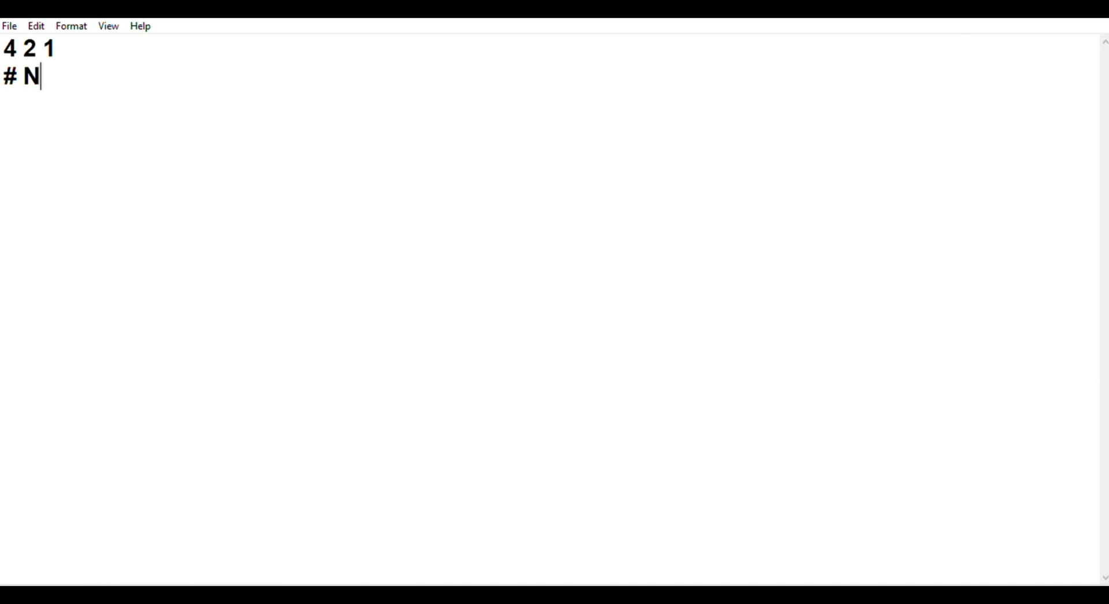
pyautogui.write('ormal_cell Cancer')
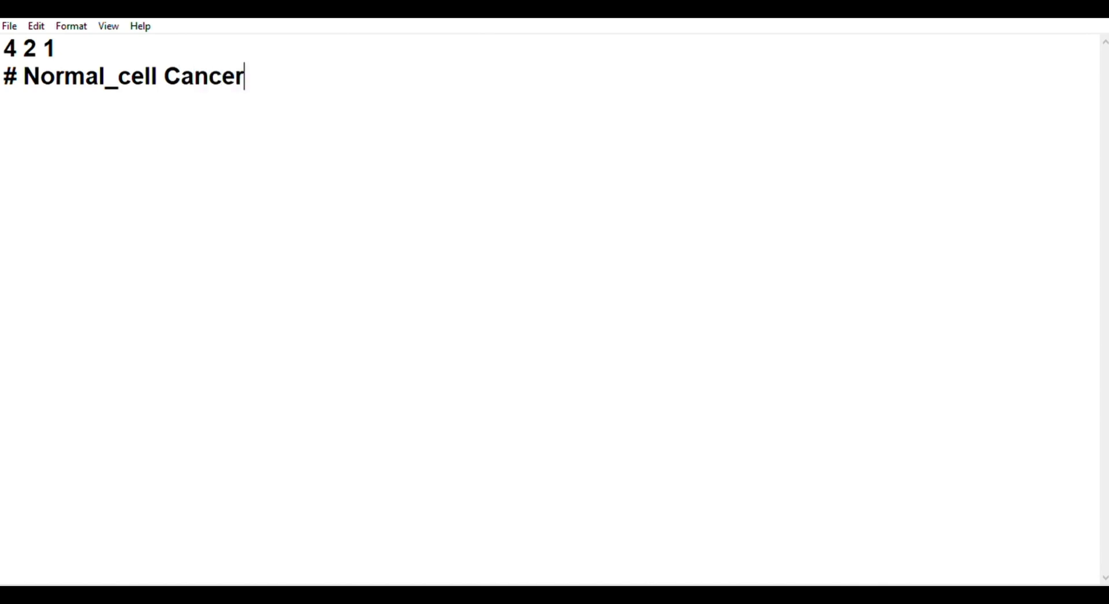
pyautogui.write('_cell')
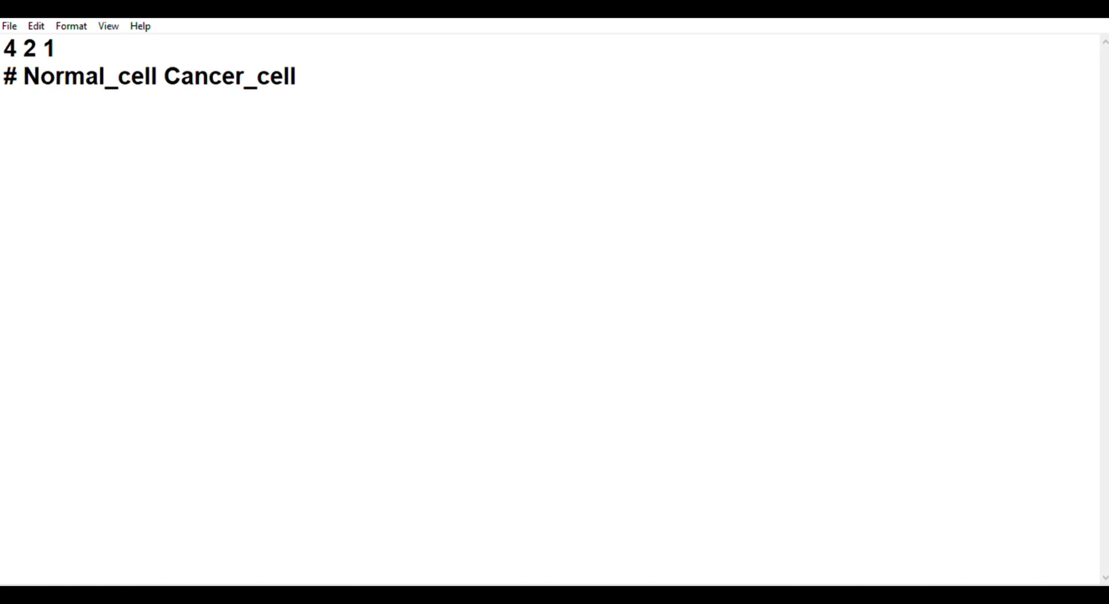
pyautogui.press('enter')
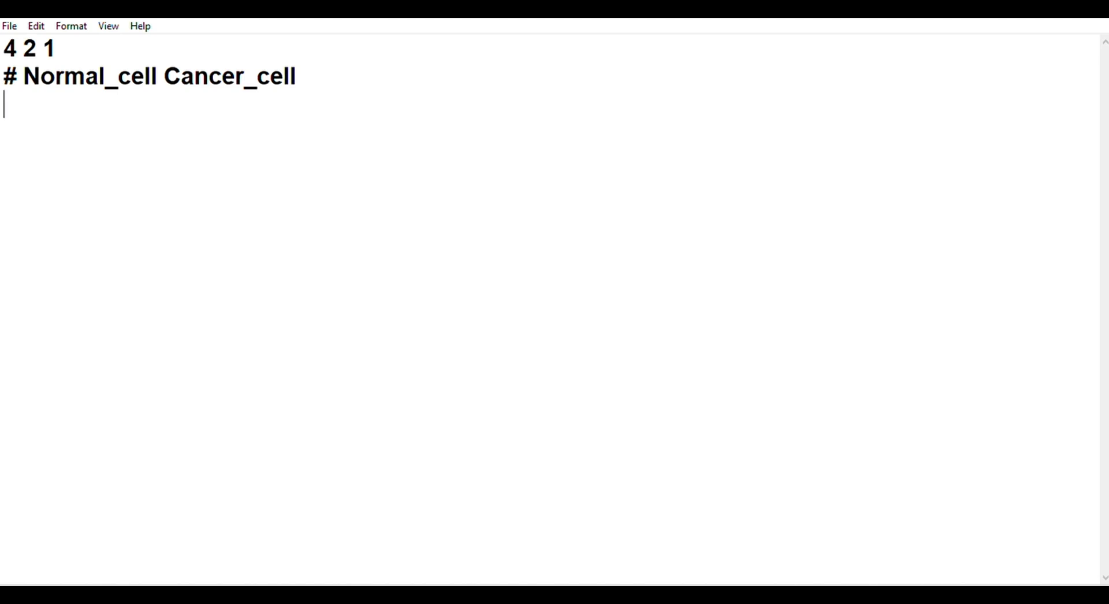
pyautogui.moveTo(945, 103)
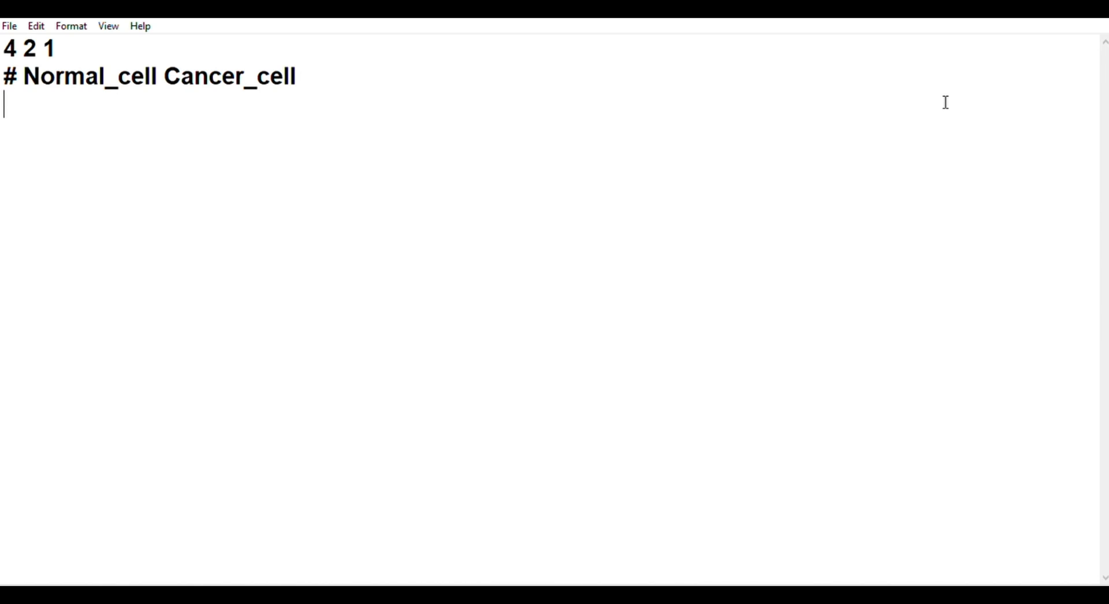
pyautogui.write('Normal')
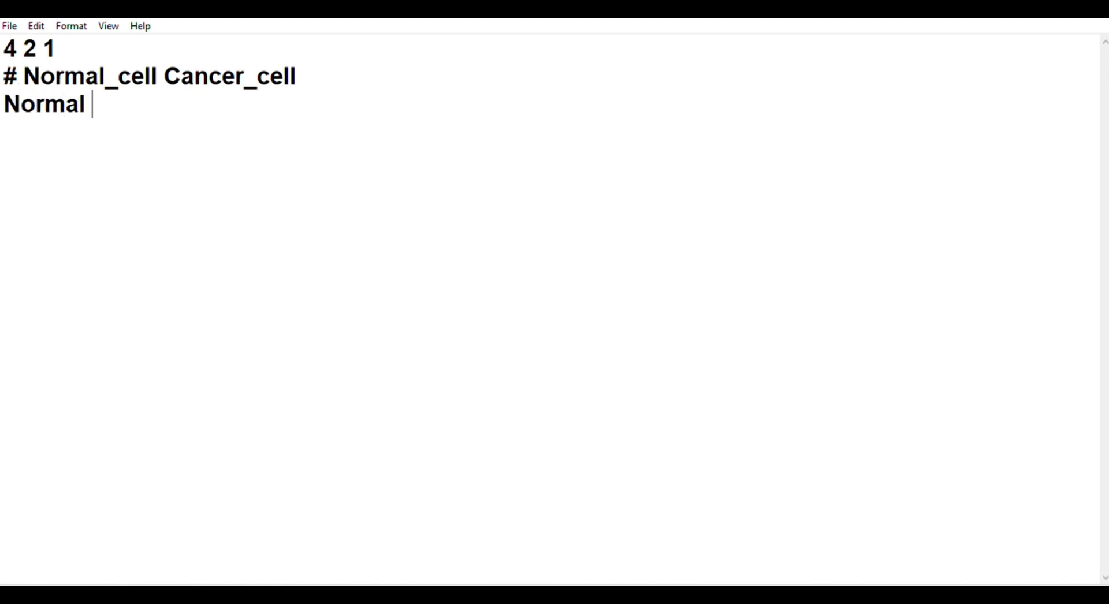
pyautogui.write('Normal Cancer Cancer')
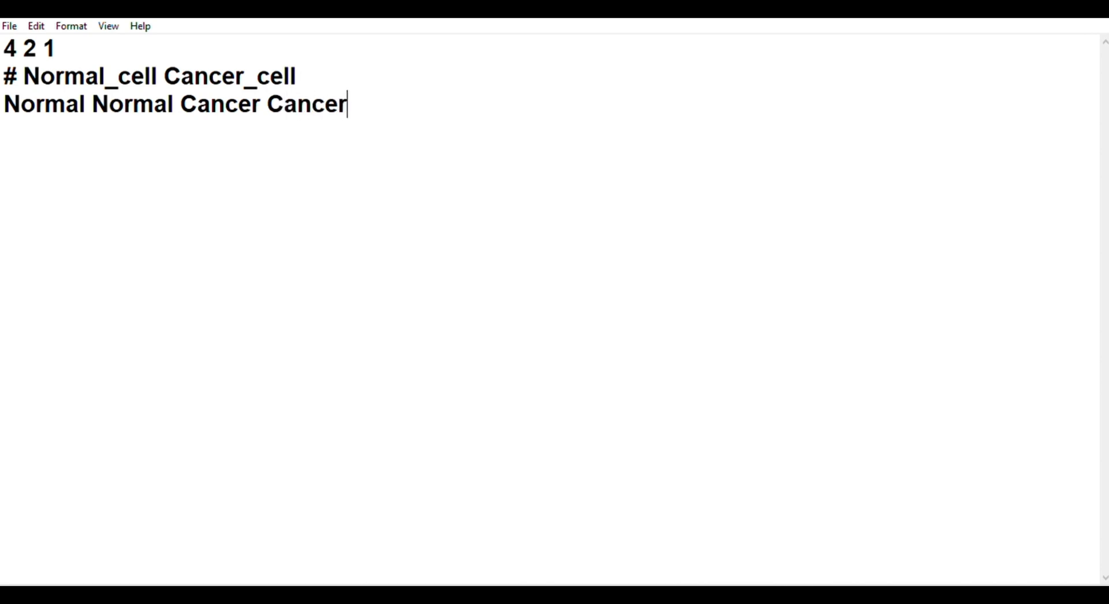
pyautogui.moveTo(558, 381)
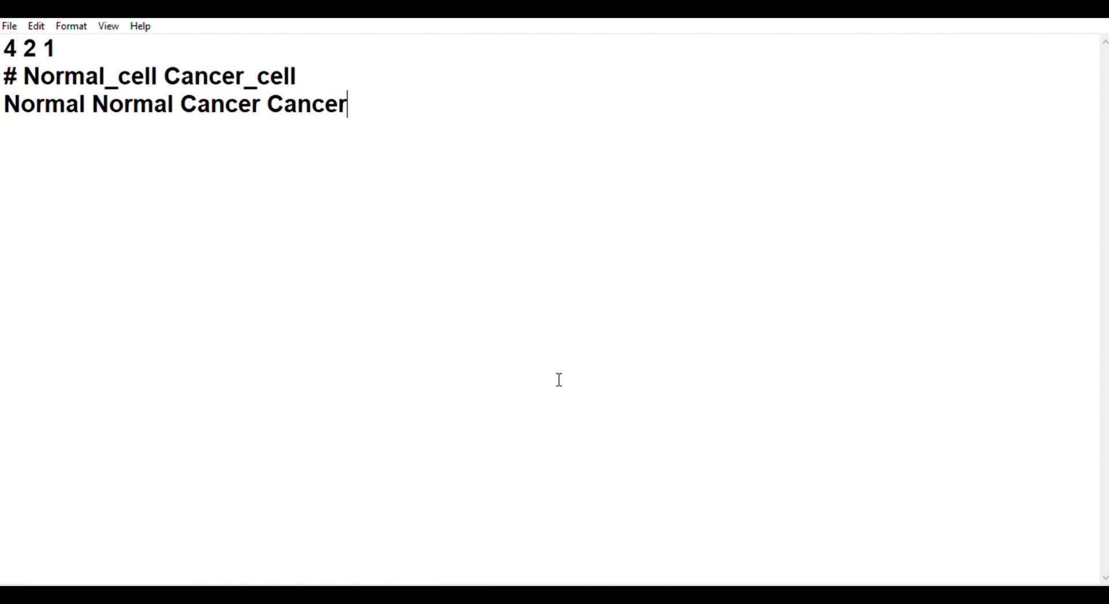